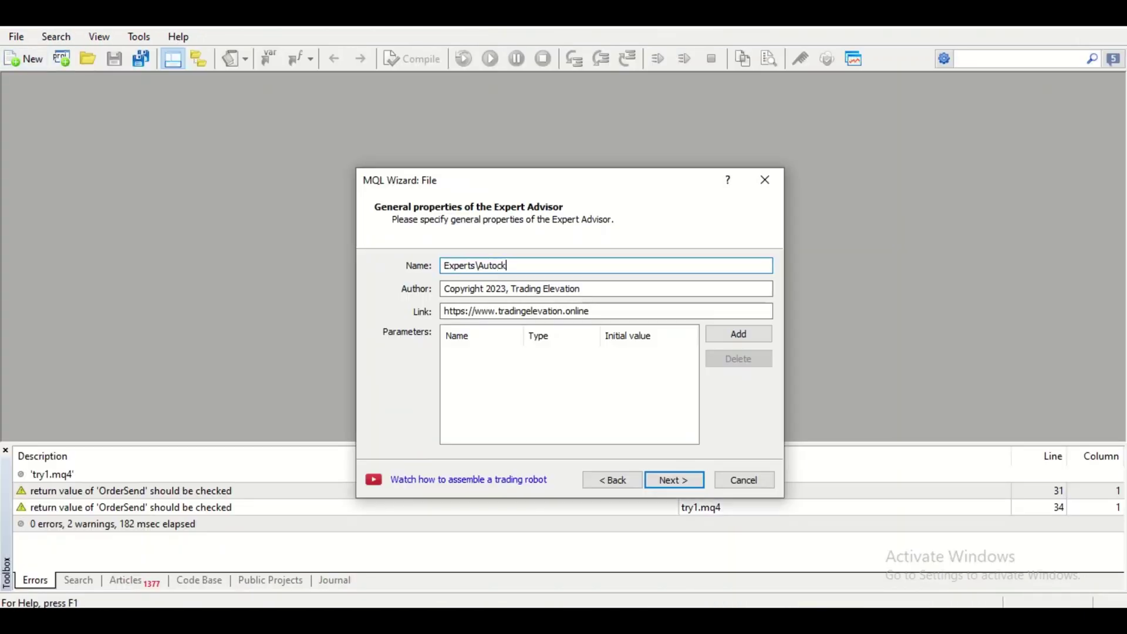
Create Autoclose EA.mq4 from the MQL Wizard and maximize its code window in the editor
click(674, 479)
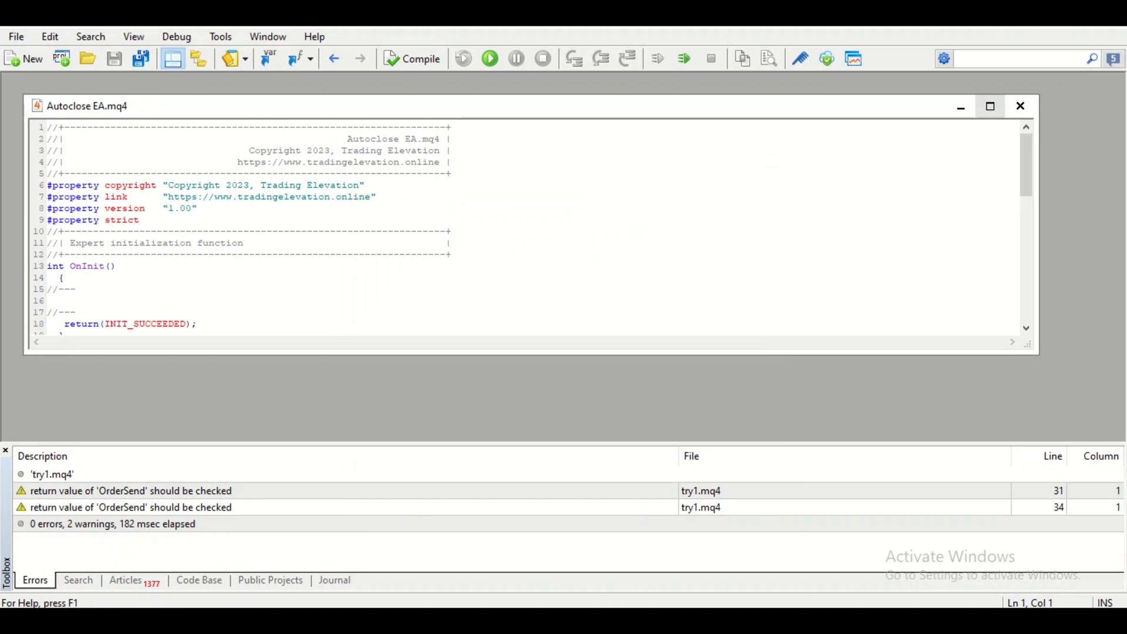
click(989, 106)
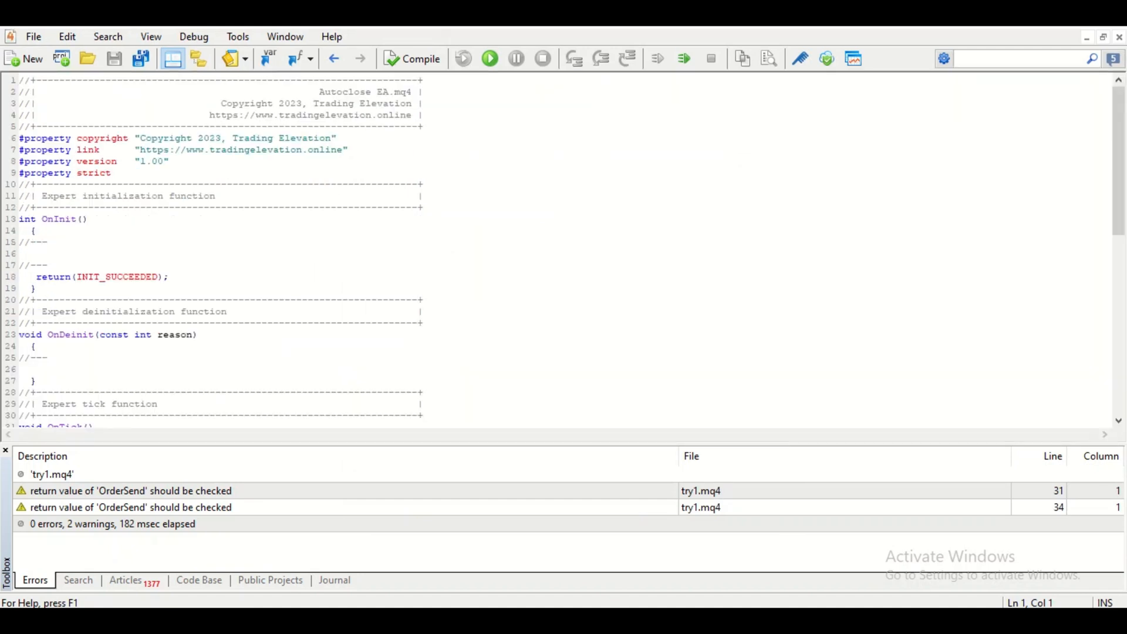